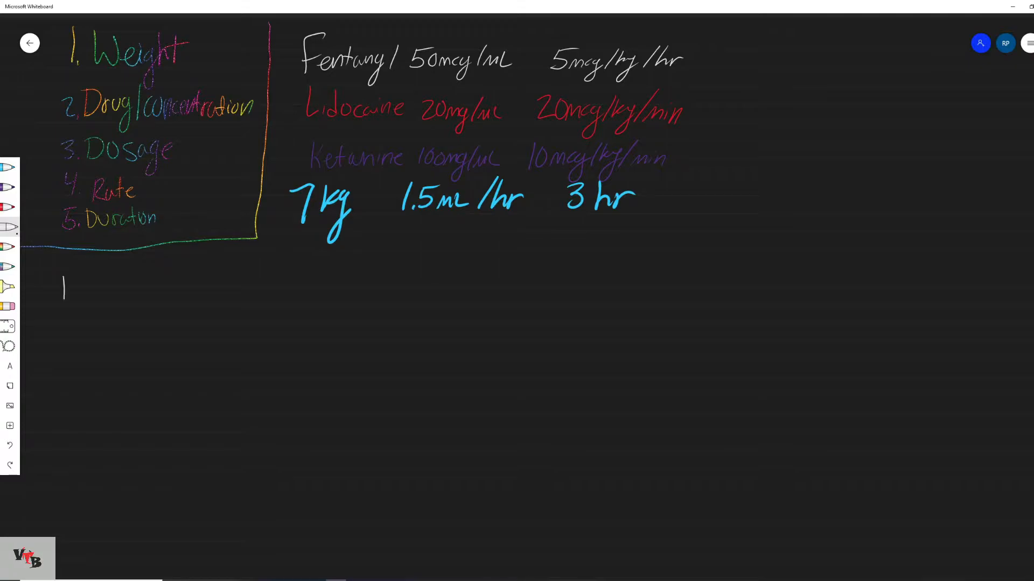
Step: Handwrite 'F = 5 mcg/kg/hr' in white ink, then switch to red ink
drag(63, 271, 122, 307)
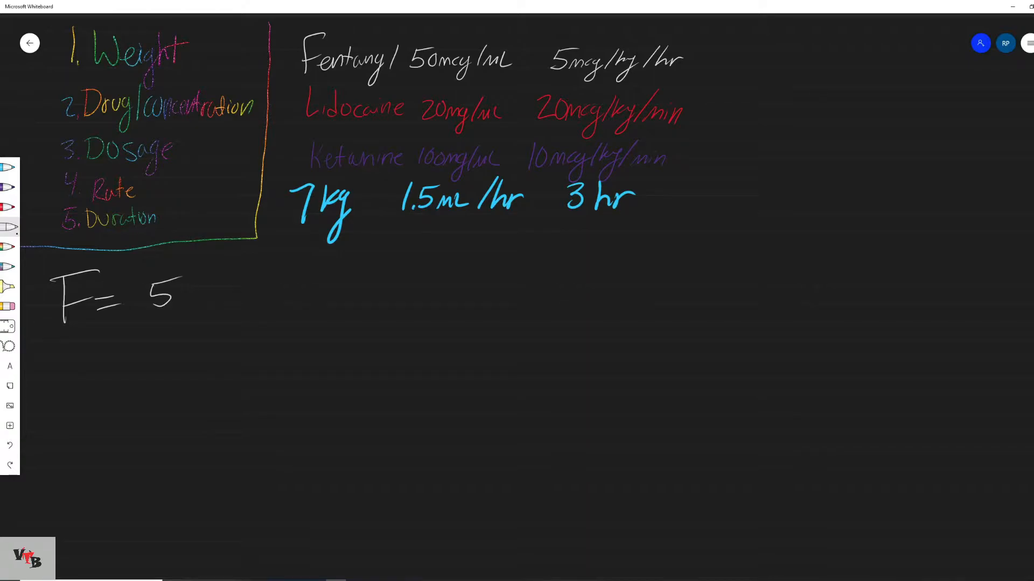
drag(178, 297, 211, 310)
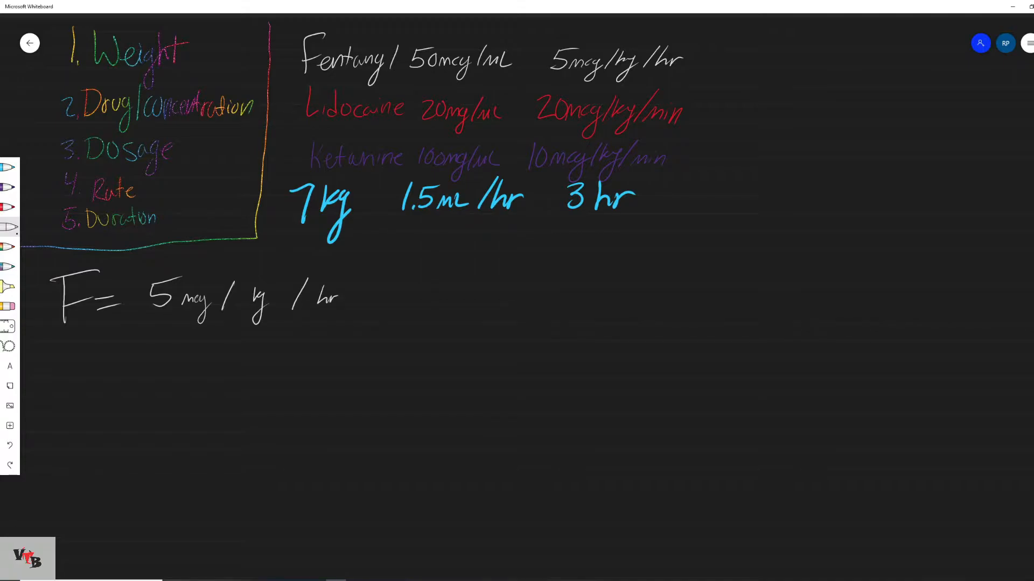
click(9, 207)
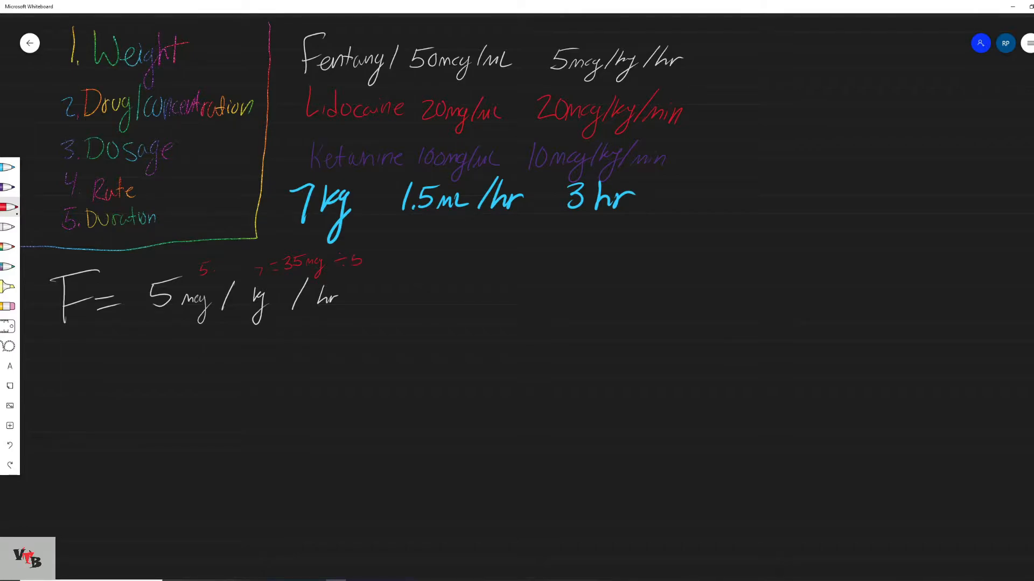
Step: Write 35 mcg ÷ 50 = 0.7 mL/hr × 3 hr = 2.1 mL fentanyl, then rule a red divider
drag(350, 258, 379, 263)
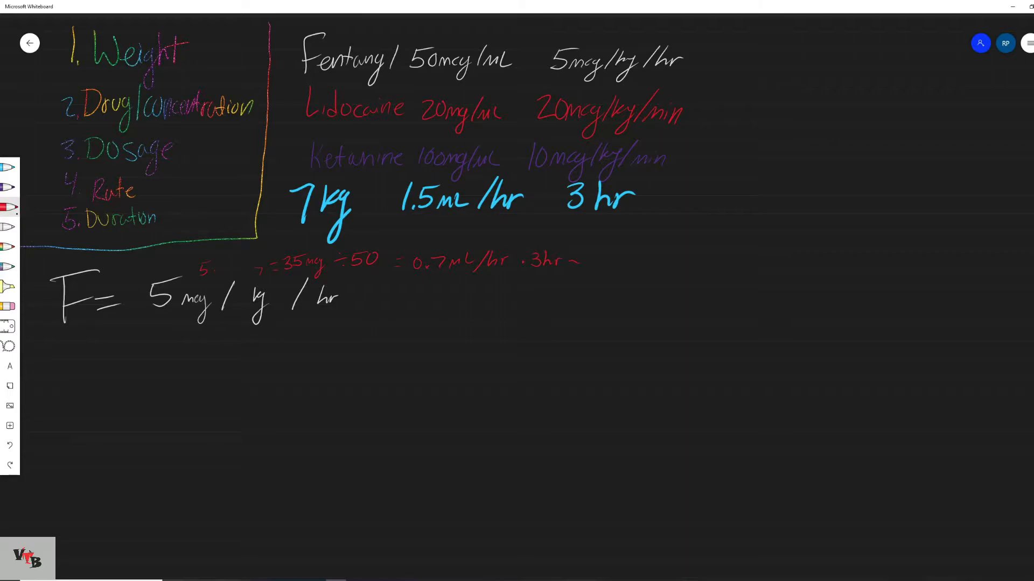
drag(587, 261, 607, 264)
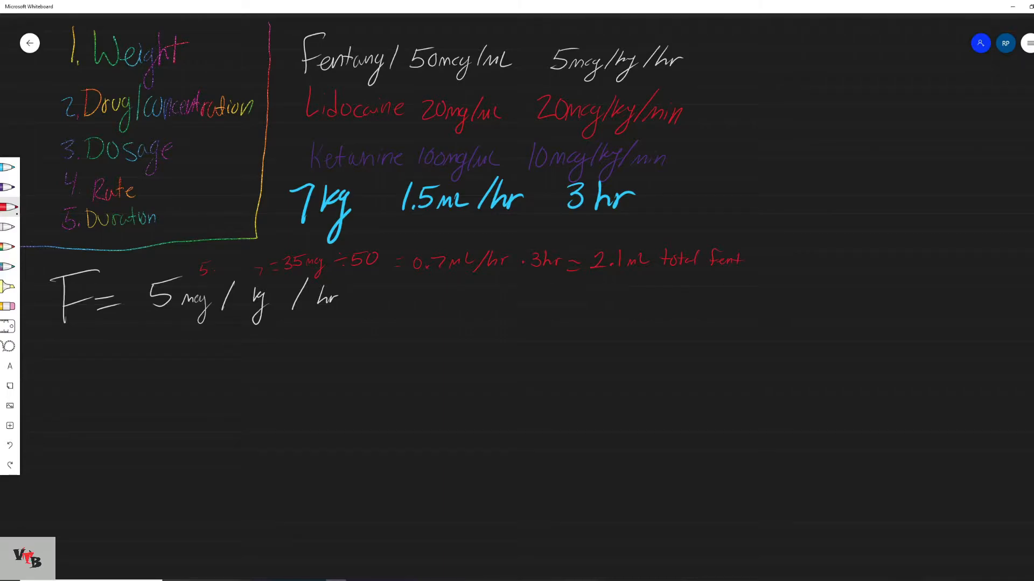
drag(38, 334, 129, 327)
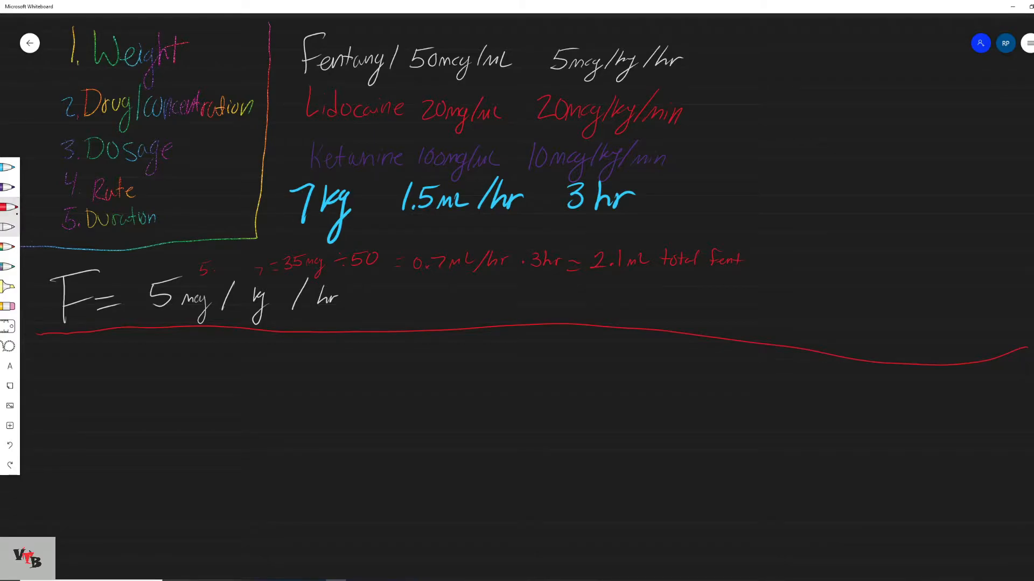
Step: Handwrite 'L = 20 mcg/kg/min' for lidocaine below the red divider
drag(70, 346, 84, 388)
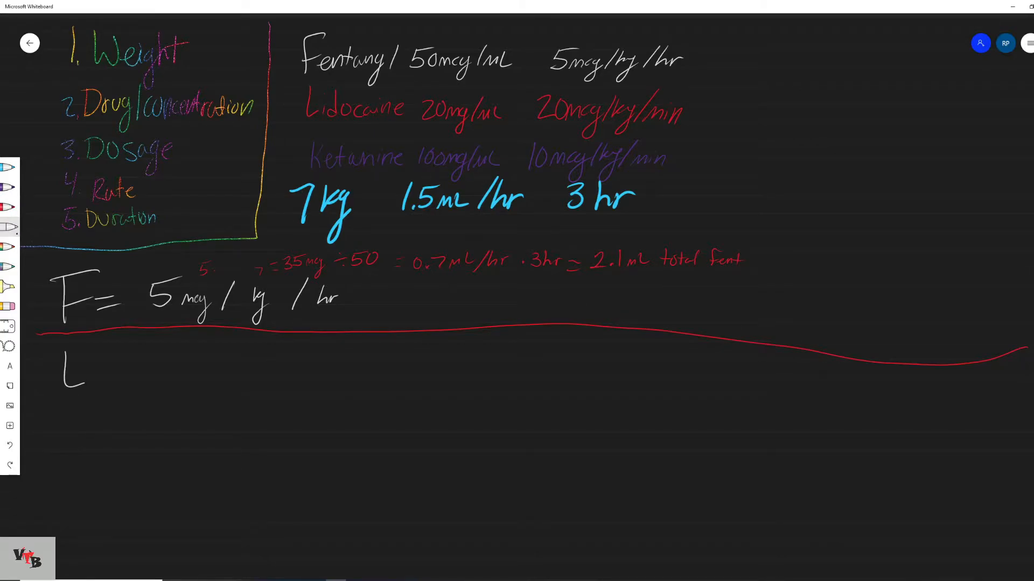
drag(89, 366, 106, 373)
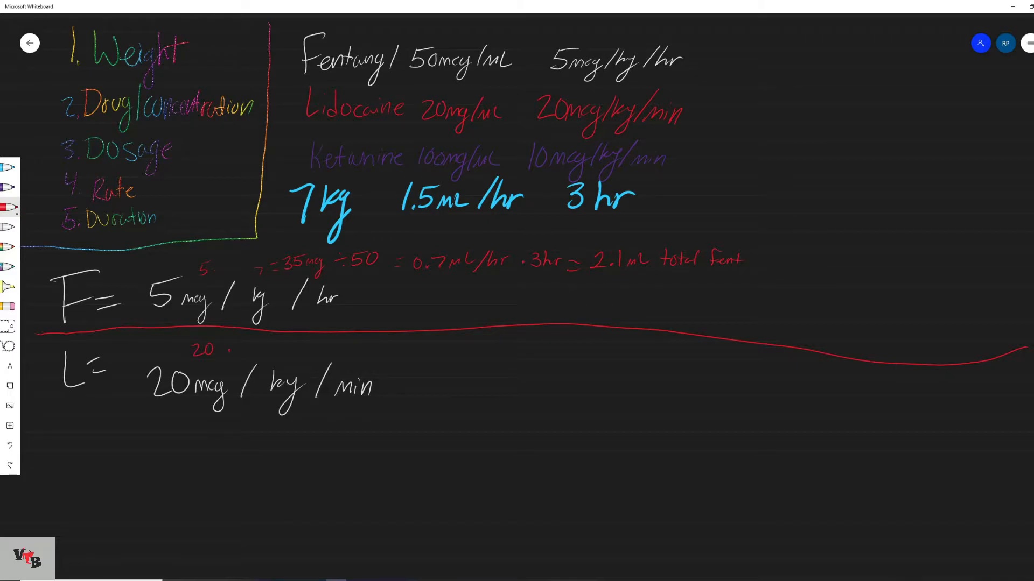
Step: Write lidocaine working to 0.42 mL/hr × 3 hr = 1.26 mL, then rule a white line
drag(244, 356, 261, 346)
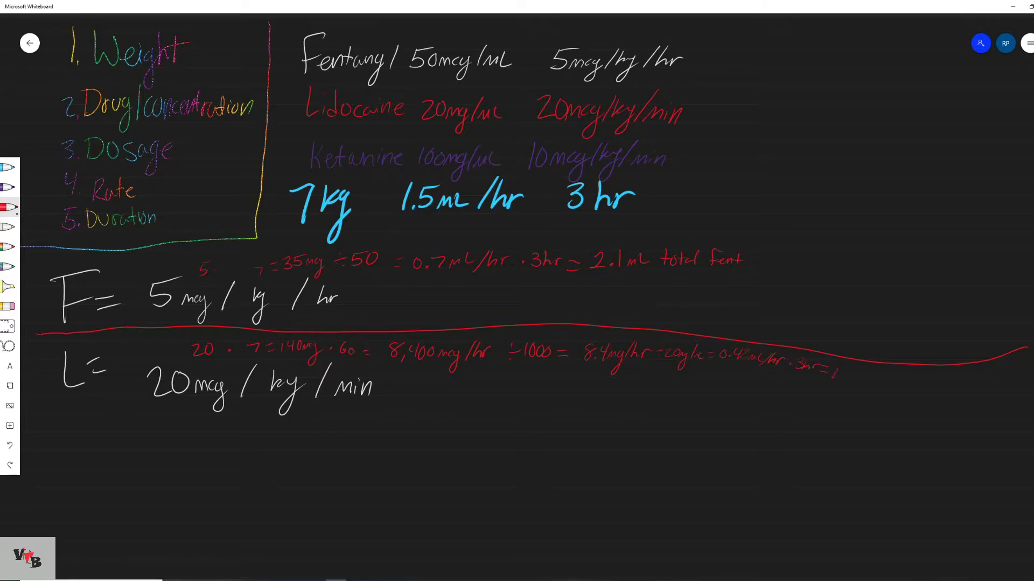
text(.26mL total ketamine)
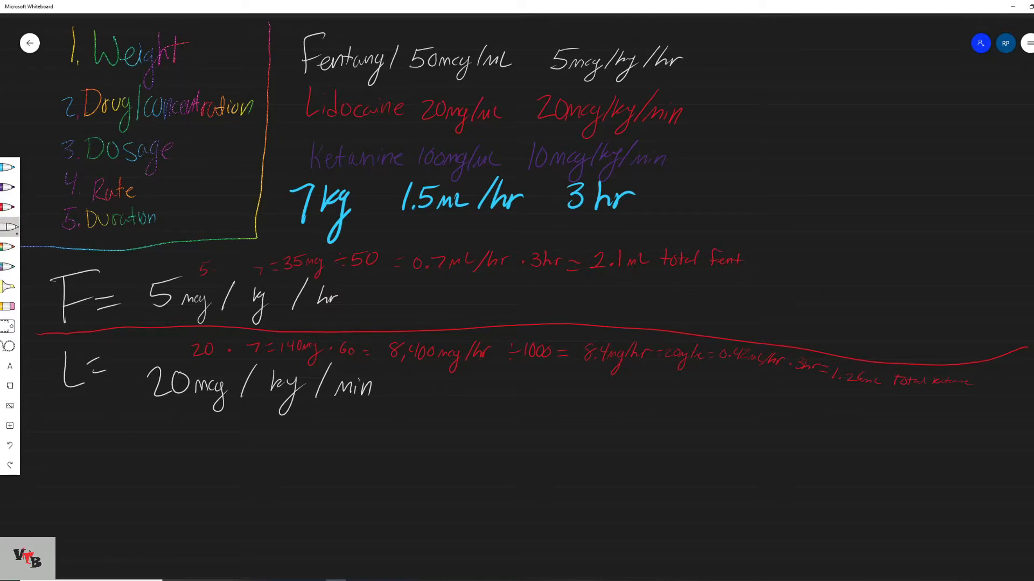
drag(50, 414, 436, 427)
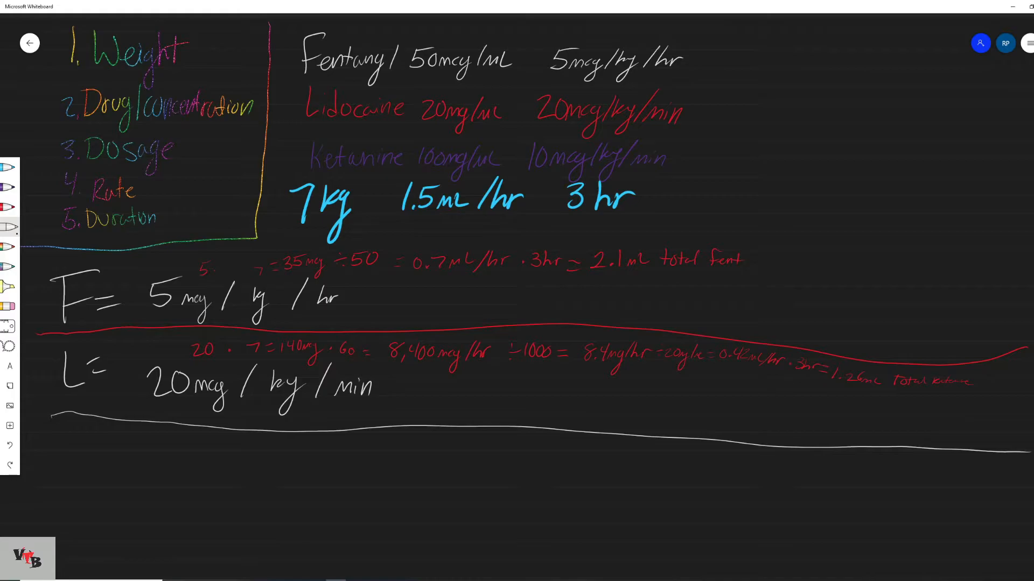
Step: Open the pen's colour palette and pick a new ink colour
click(9, 227)
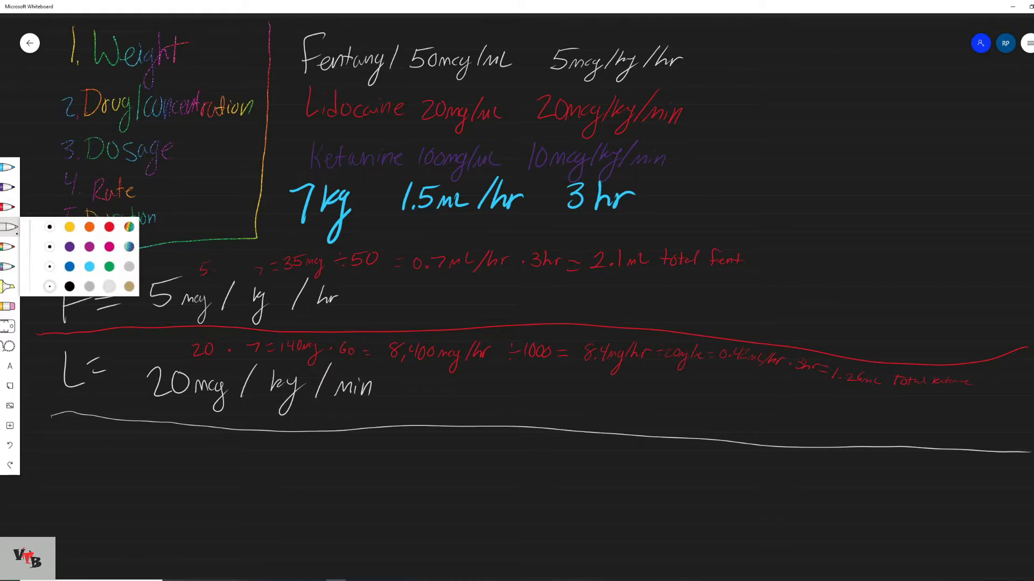
click(76, 459)
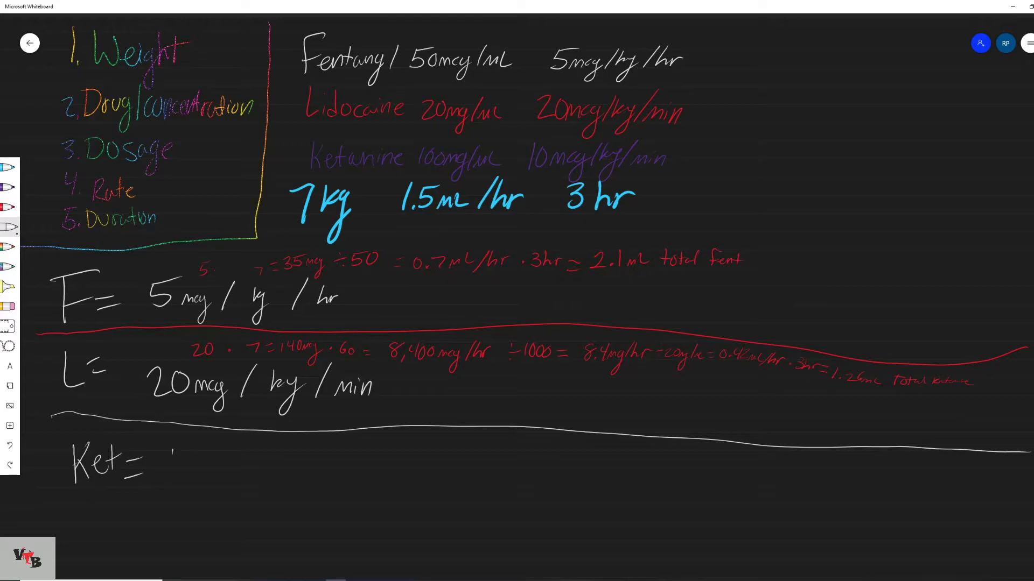
Step: Handwrite '10 mcg/kg/min' after 'Ket =', then switch to red ink
text(10mcy)
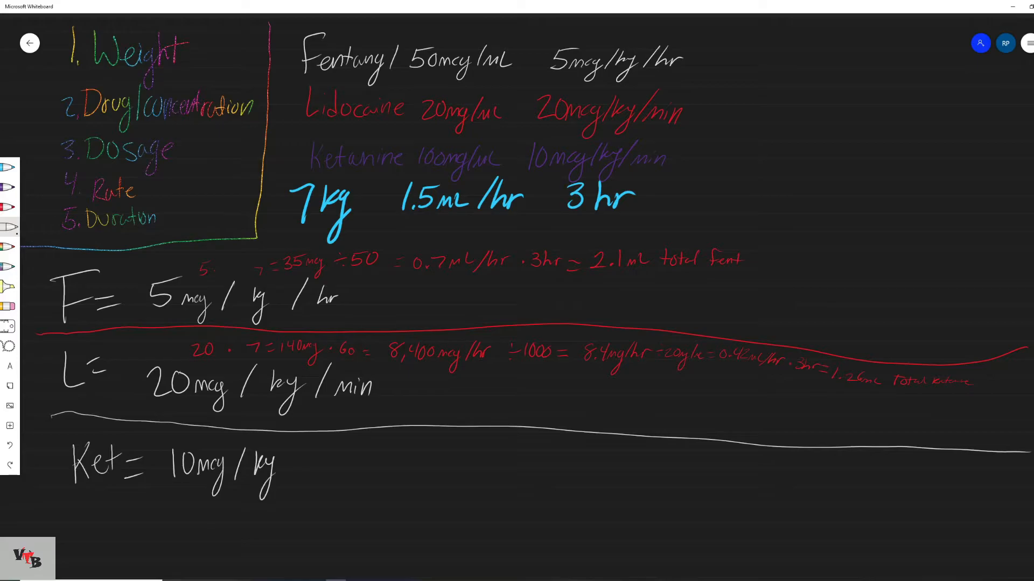
text(/ Min)
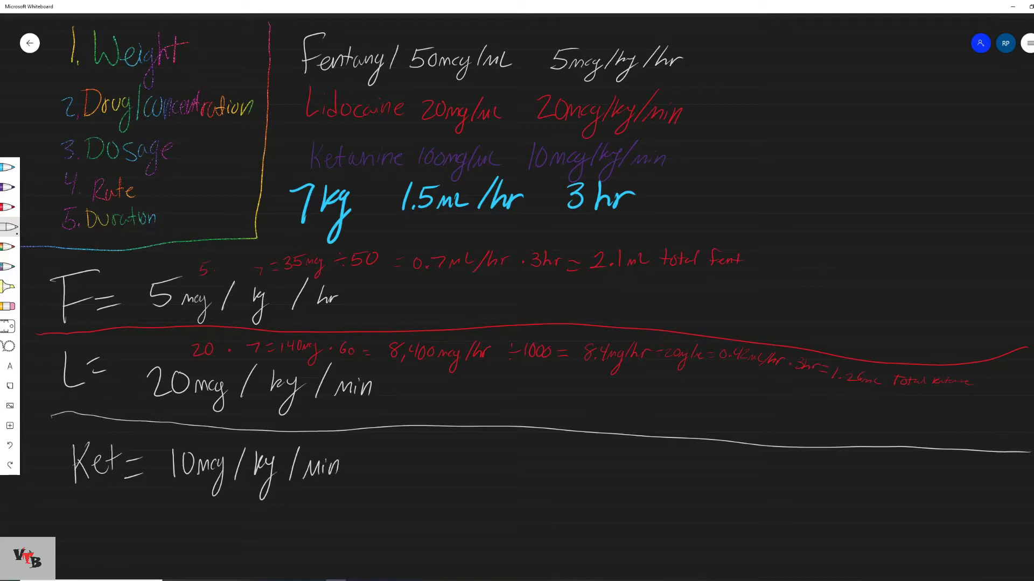
click(9, 207)
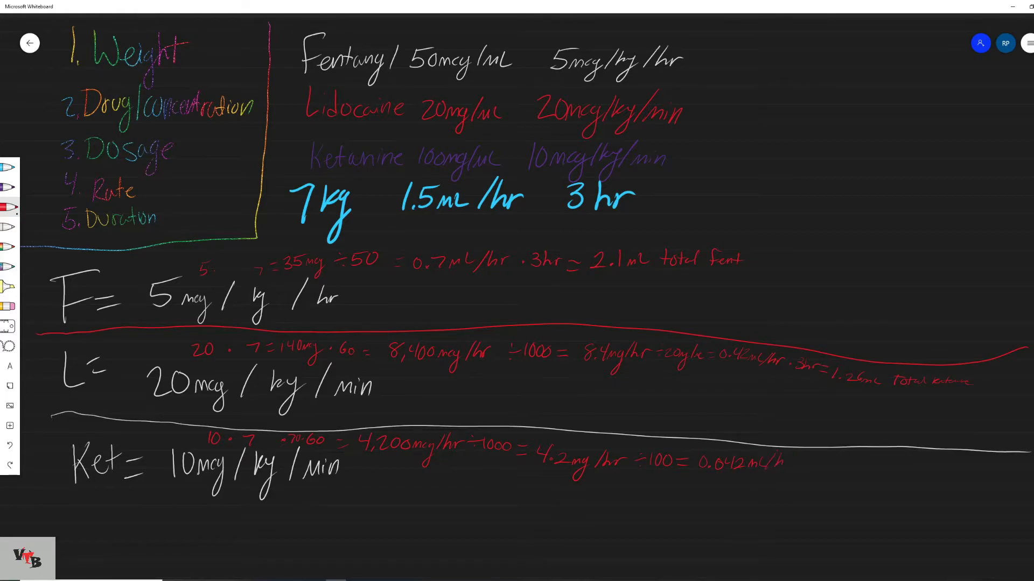
Step: Write ketamine working to 0.042 mL/hr × 3 hr = 0.126 mL total, underlined in red
text(r)
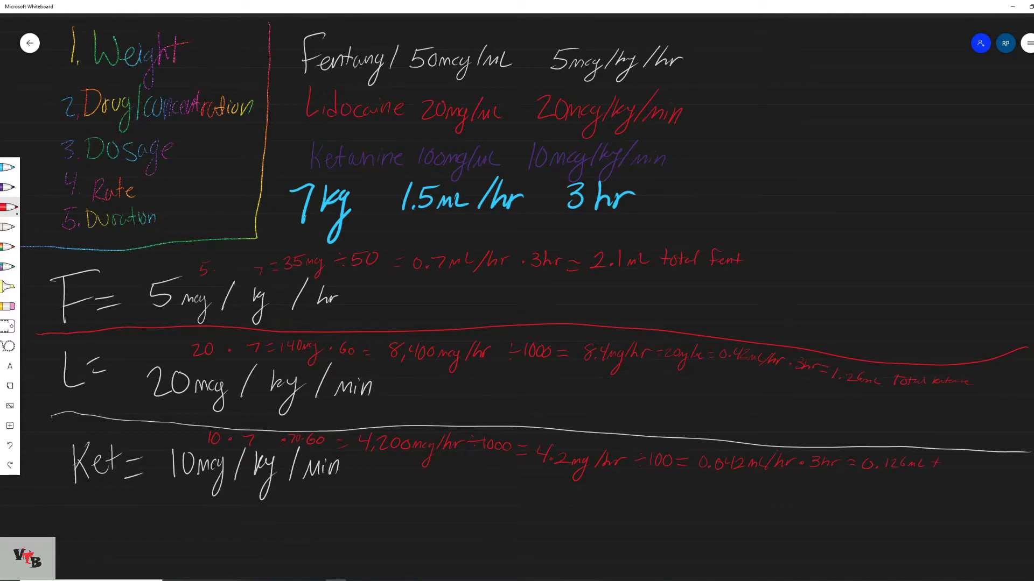
text(total)
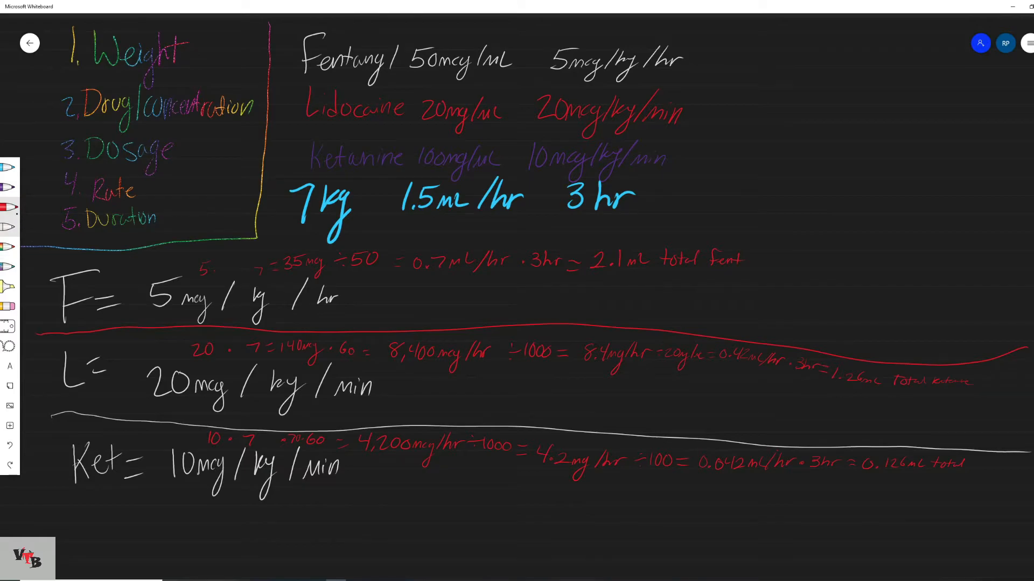
drag(61, 499, 115, 496)
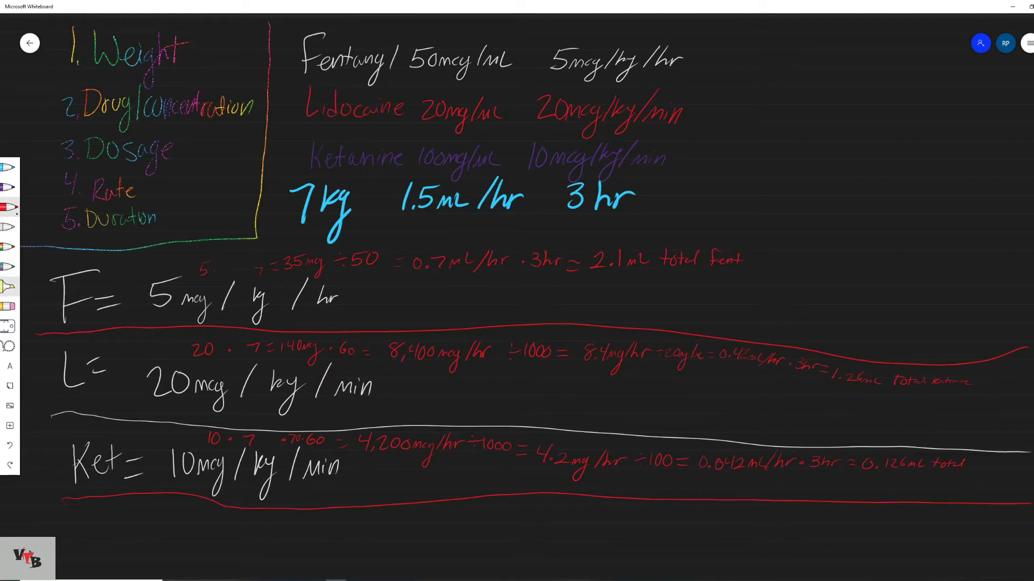
mouse_move(9, 226)
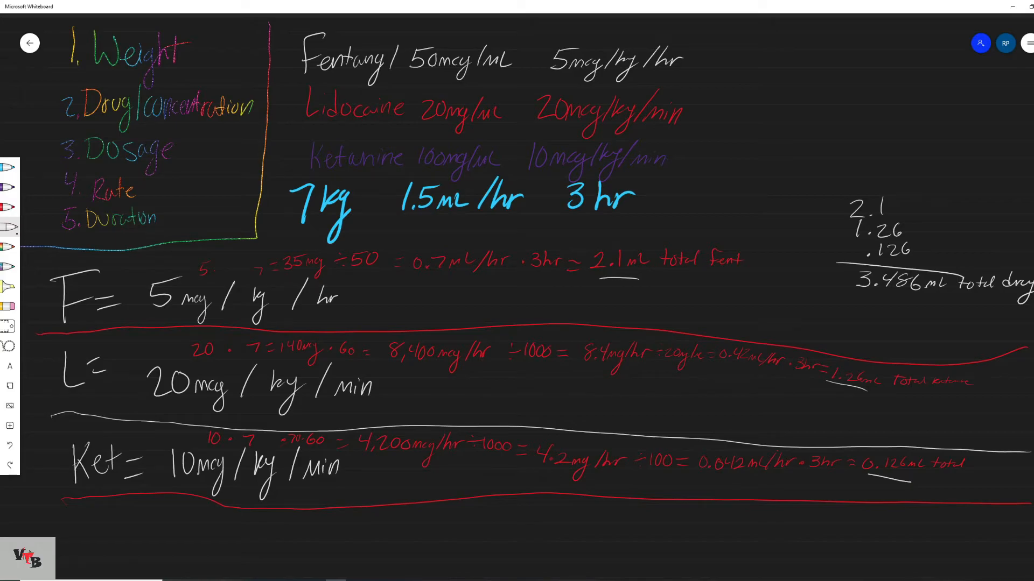
Step: Write 1.5 · 3 = 4.5 mL beneath the rate
text(1.5·3=4.5mL)
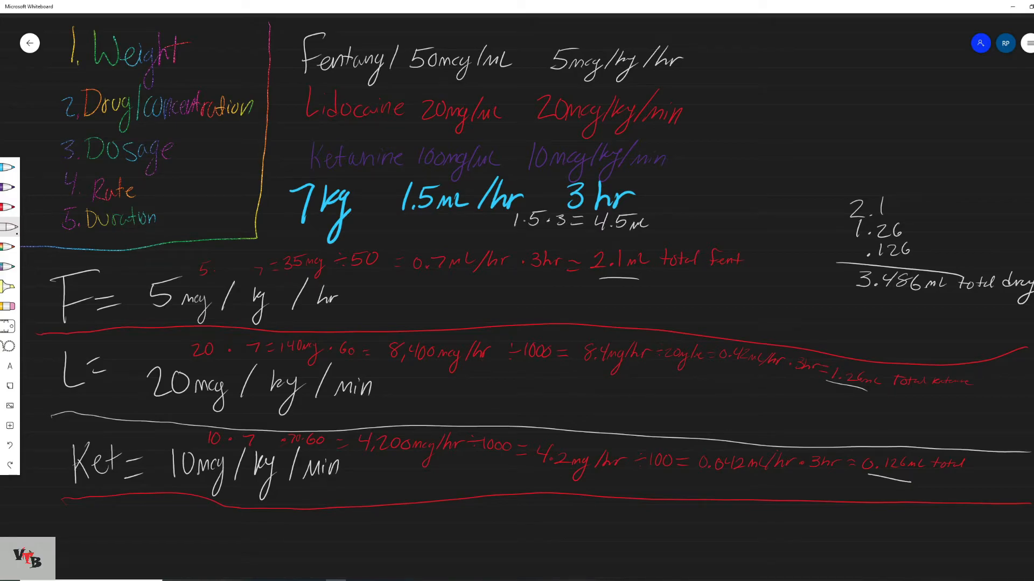
Step: Label 4.5 mL as TV and write 4.5 mL − 3.486 mL = 1.014 mL diluent
text(TV)
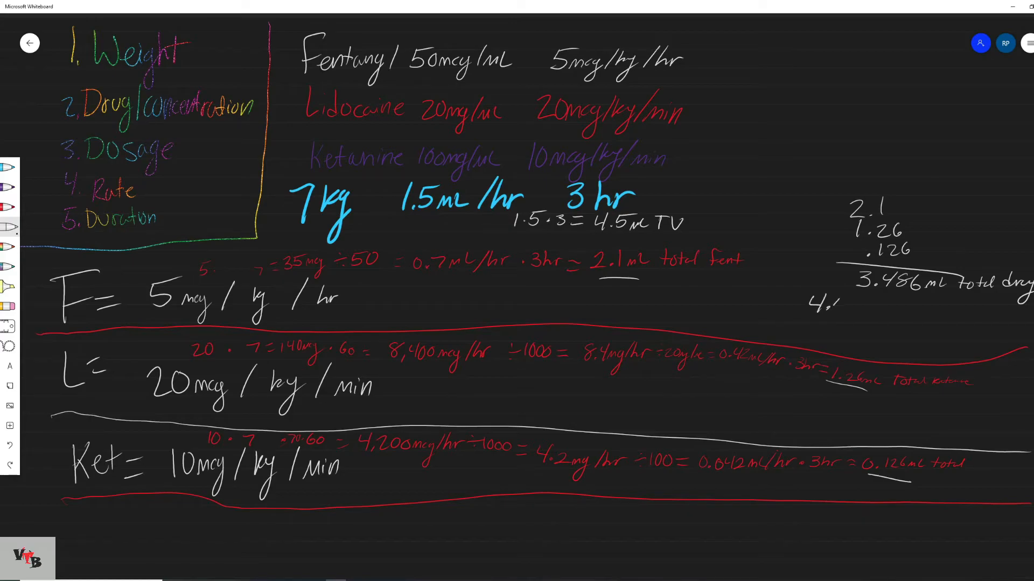
text(4.5mL)
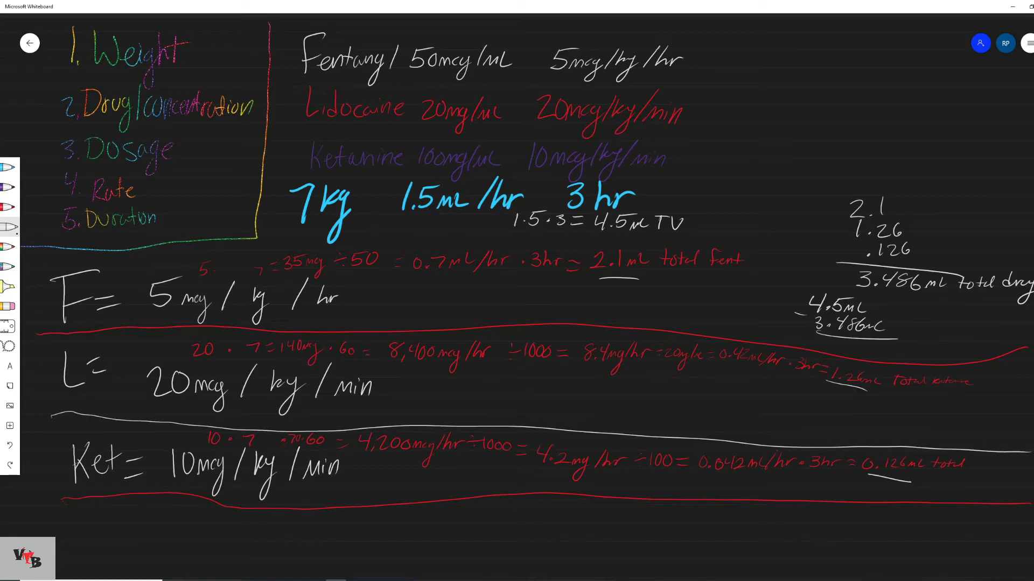
text(1.014ml diluent)
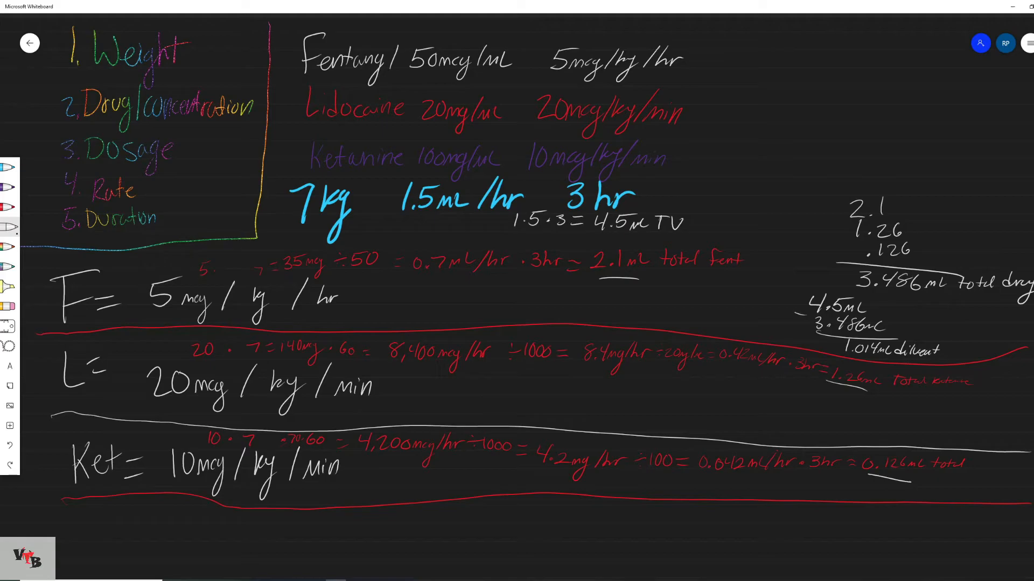